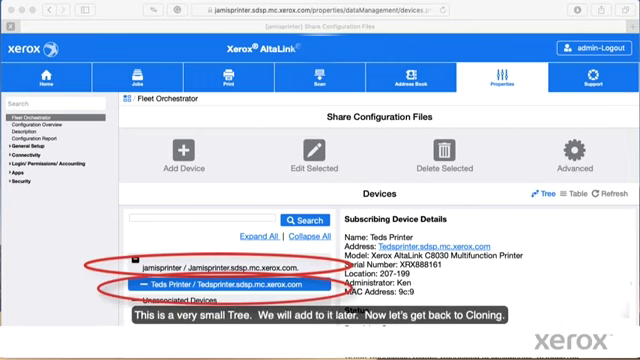
pyautogui.moveTo(116, 114)
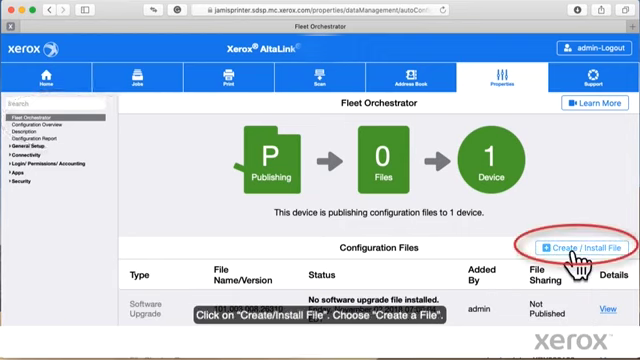
# Step: Start a new clone configuration file with a dated name, sharing and download enabled
pyautogui.click(576, 248)
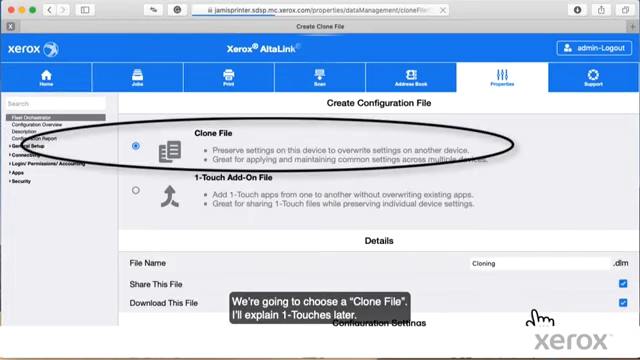
pyautogui.scroll(-3)
pyautogui.write('AdminConn10-31-2018')
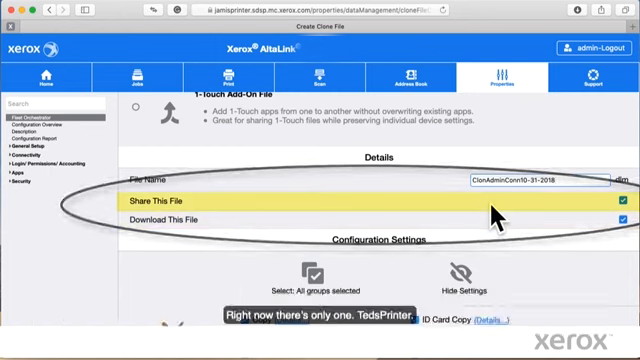
pyautogui.scroll(-3)
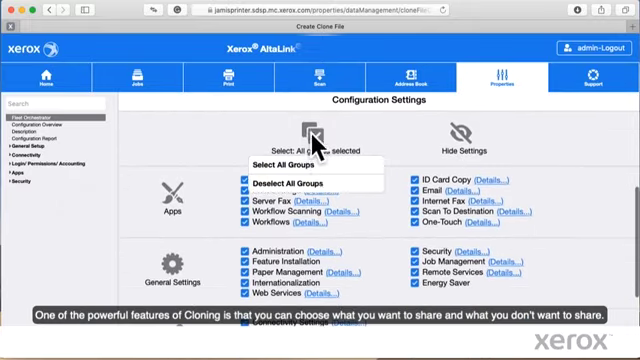
# Step: Deselect all groups, then include Email, Security, Administration and Connectivity Settings in the clone
pyautogui.click(292, 182)
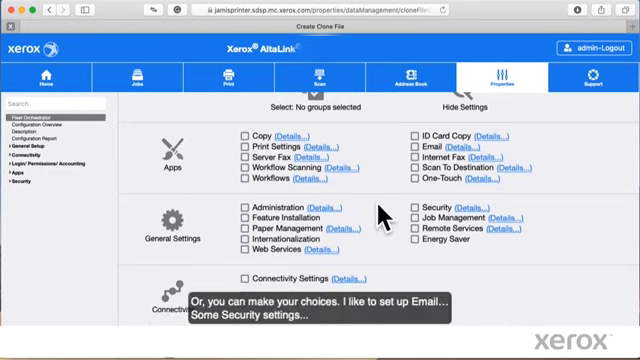
pyautogui.click(412, 204)
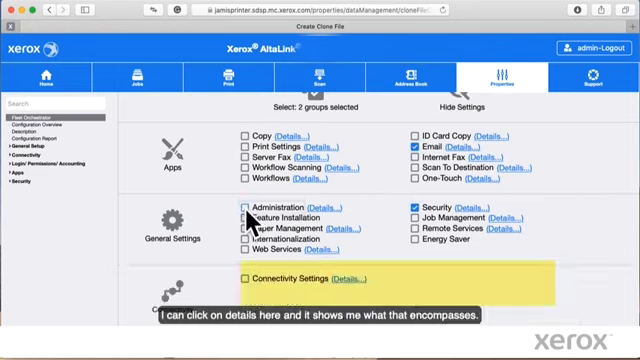
pyautogui.scroll(-3)
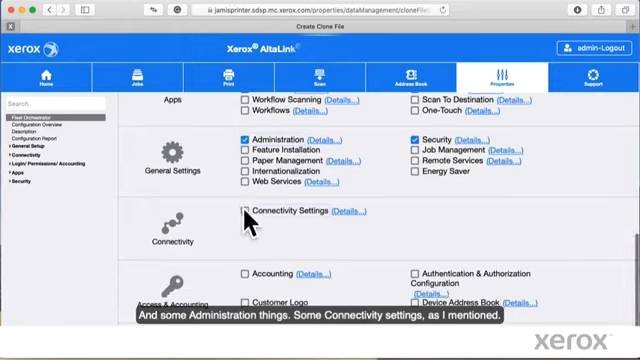
pyautogui.click(244, 210)
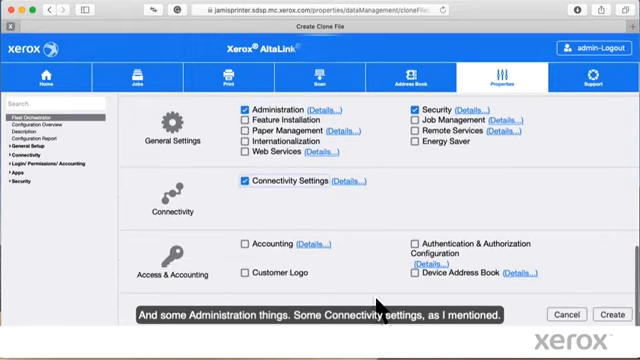
pyautogui.click(604, 316)
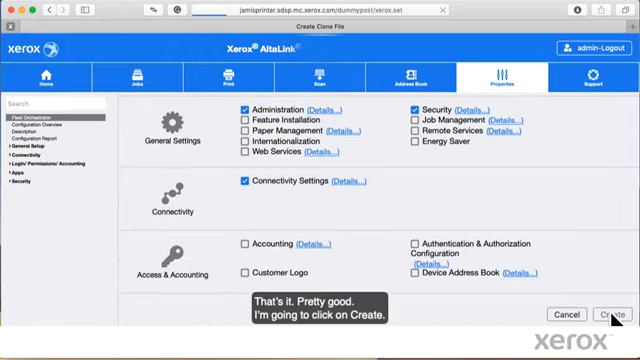
# Step: Create the clone file and confirm it appears published in the Configuration Files list
pyautogui.click(608, 312)
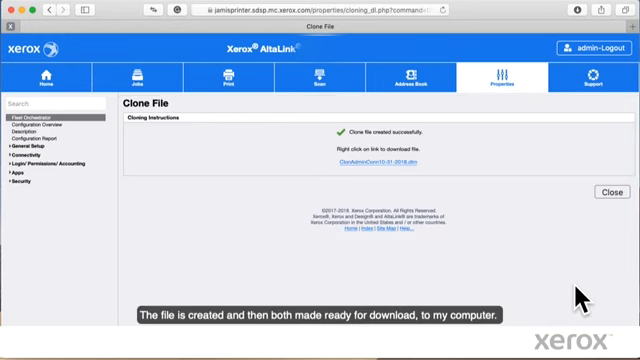
pyautogui.moveTo(418, 190)
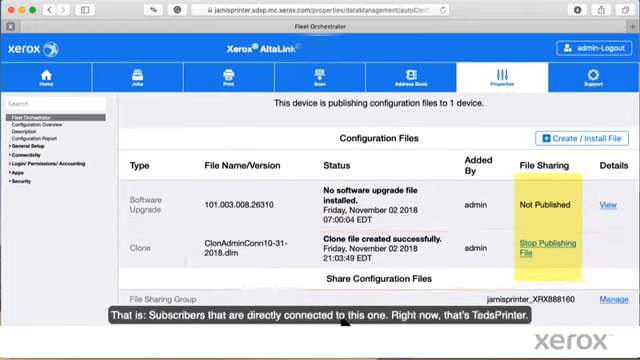
pyautogui.scroll(3)
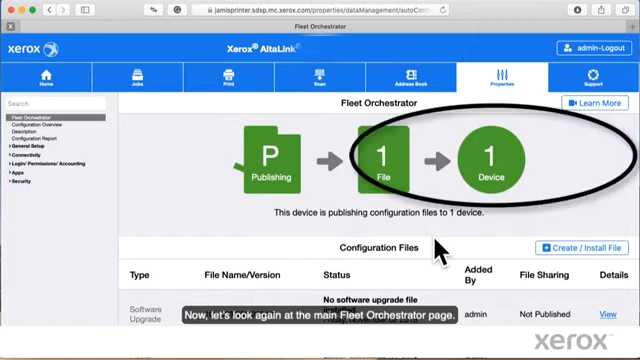
pyautogui.moveTo(500, 150)
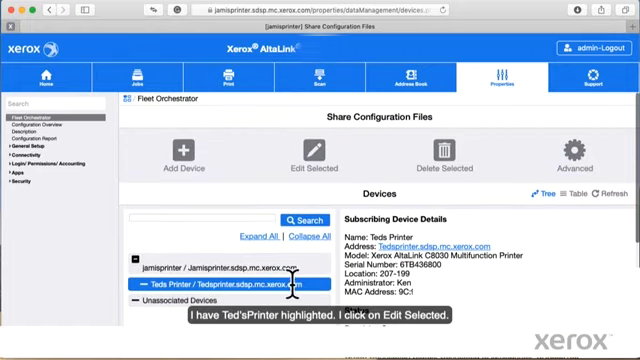
# Step: Edit the subscriber's schedule, enabling changes to download frequency and time
pyautogui.click(322, 148)
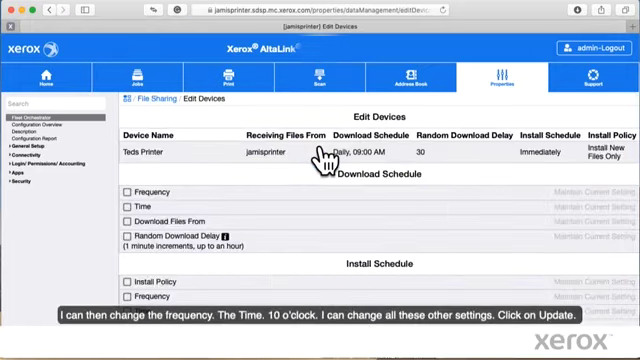
pyautogui.click(124, 190)
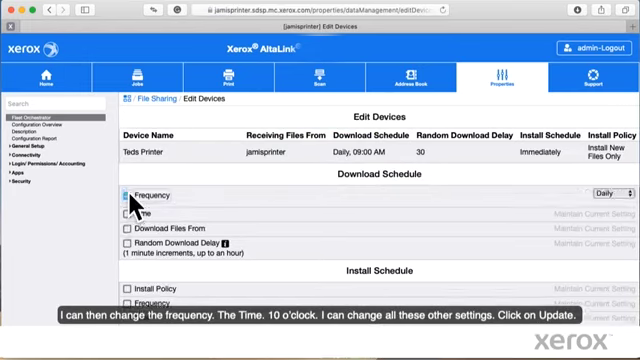
pyautogui.click(128, 210)
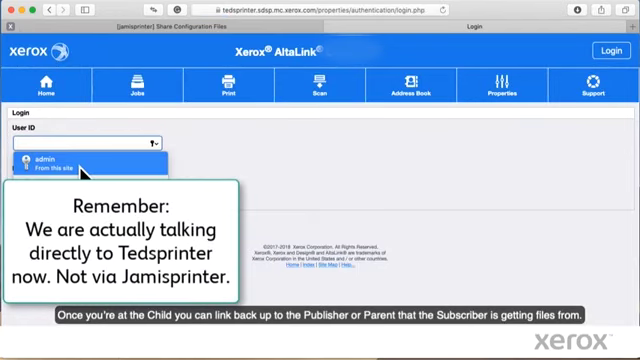
# Step: Log in to the subscribing printer as admin
pyautogui.click(60, 160)
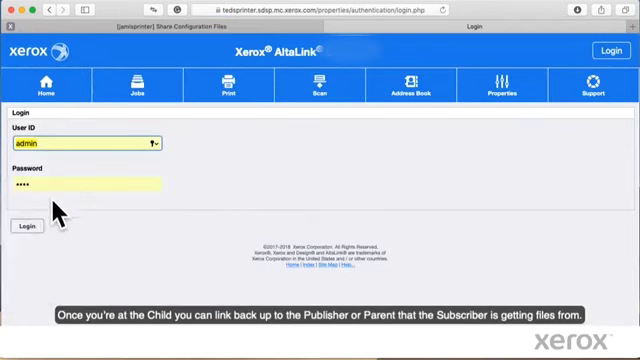
pyautogui.click(24, 226)
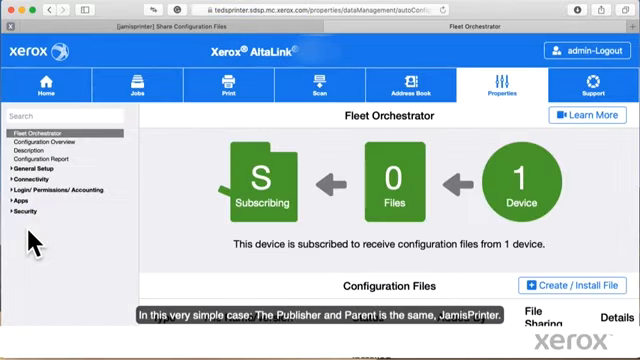
pyautogui.moveTo(476, 228)
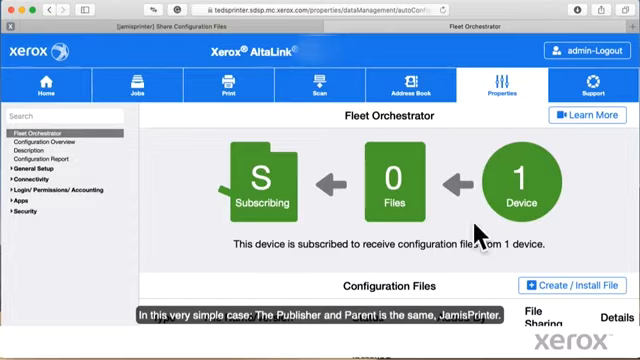
# Step: View the subscribing printer's receive-files details and connection status to the publisher
pyautogui.click(518, 182)
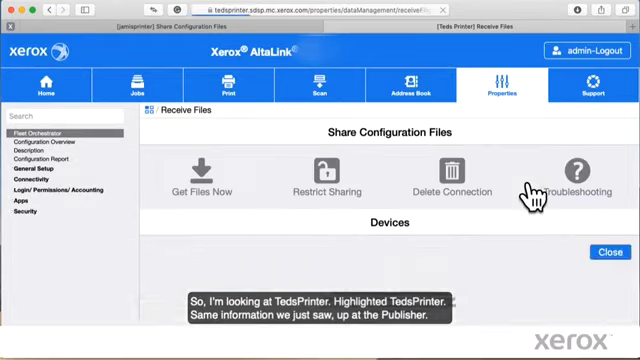
pyautogui.click(228, 272)
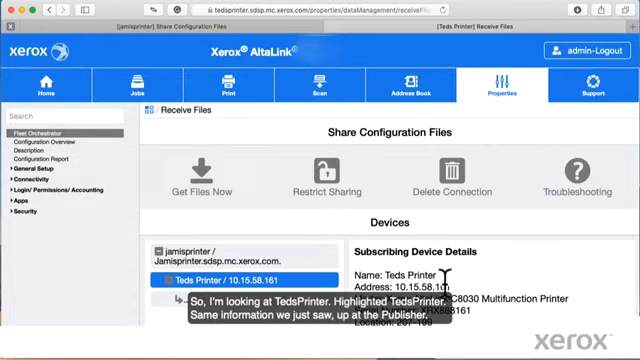
pyautogui.scroll(-3)
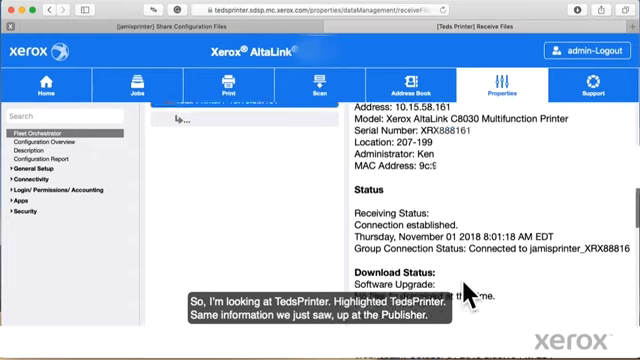
pyautogui.scroll(-3)
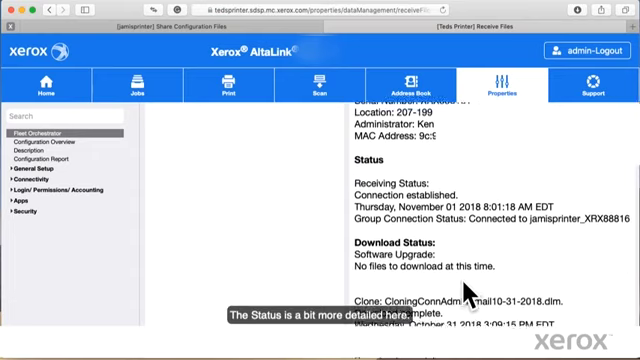
pyautogui.scroll(-3)
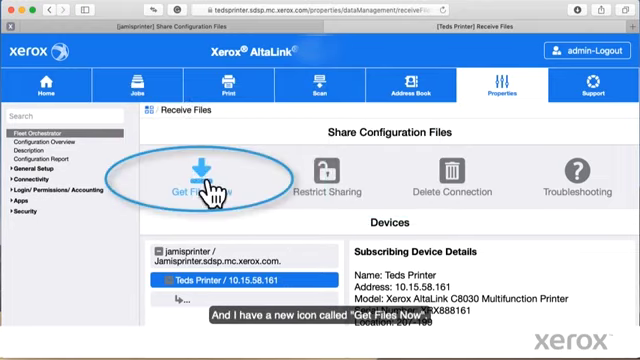
# Step: Ask the subscriber to get files now, bringing up the confirmation prompt
pyautogui.click(208, 176)
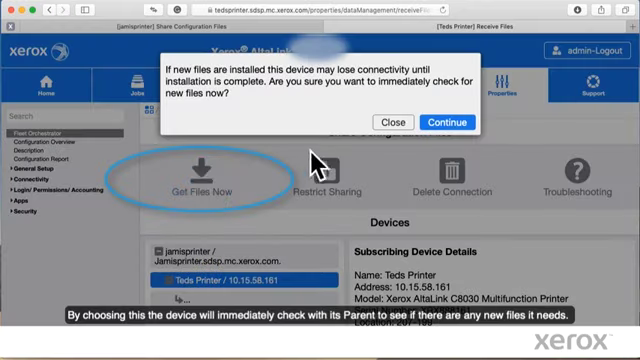
pyautogui.moveTo(364, 144)
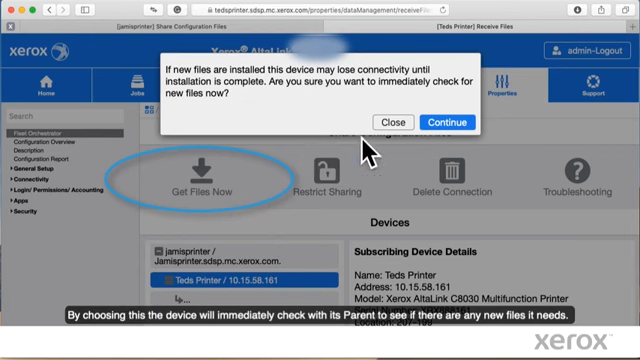